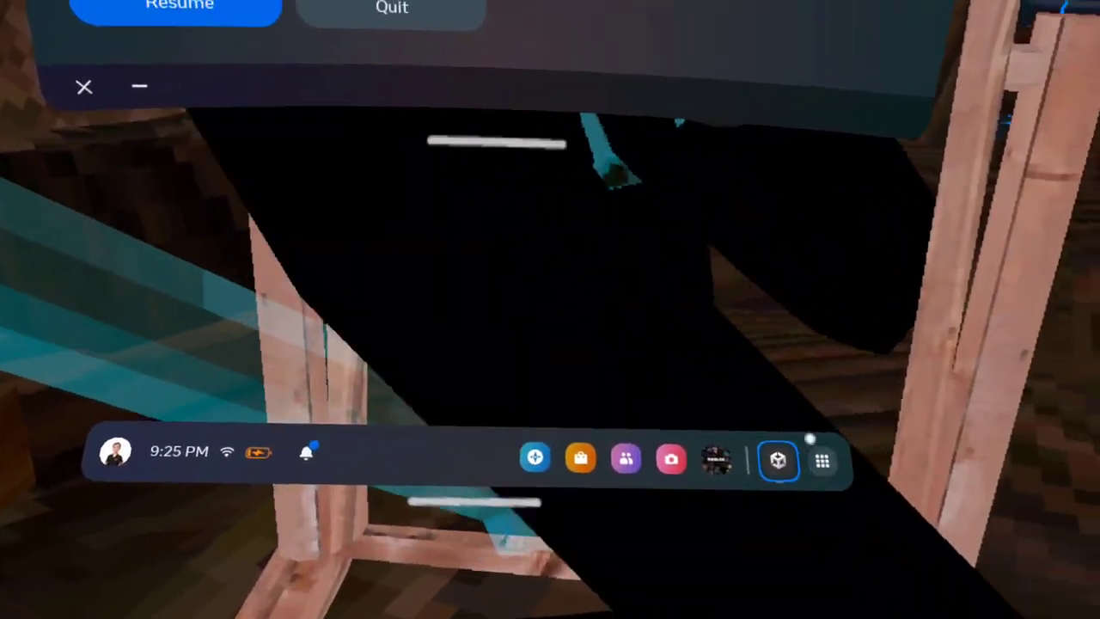
Step: Launch SideQuest from the Unknown Sources list in the App Library
left_click(821, 460)
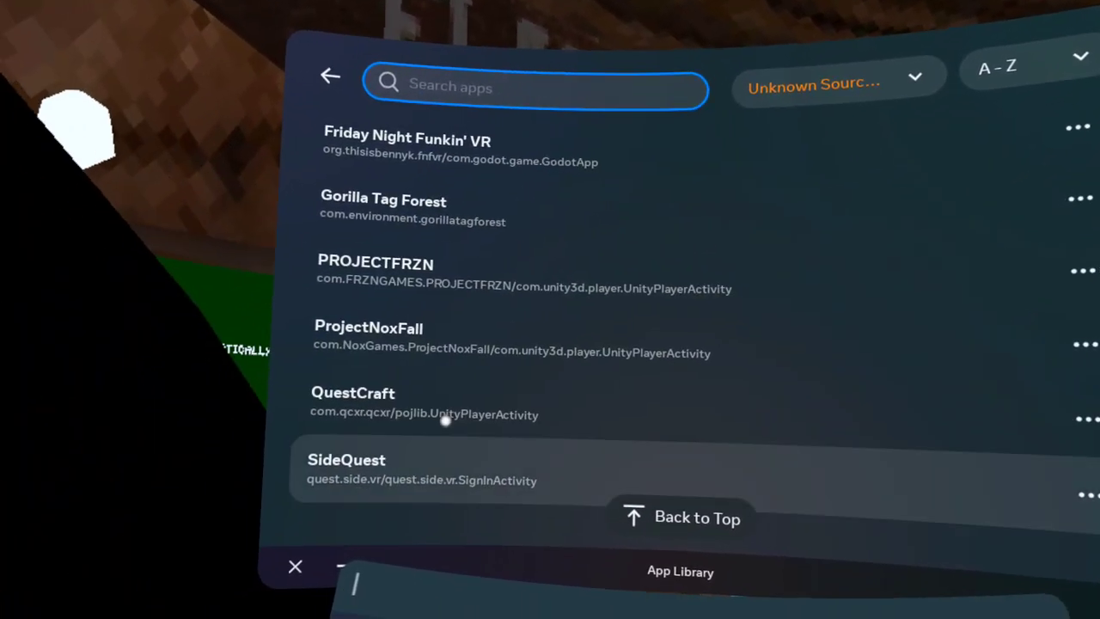
left_click(347, 469)
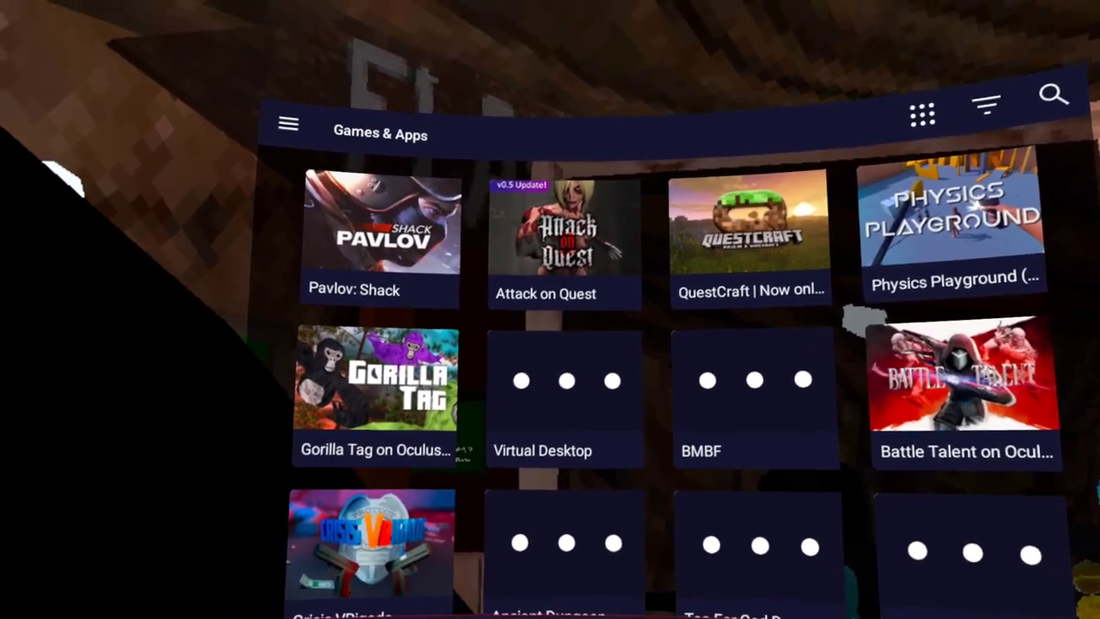
Step: View the launcher's empty Download Queue from the side menu and back out of it
left_click(289, 124)
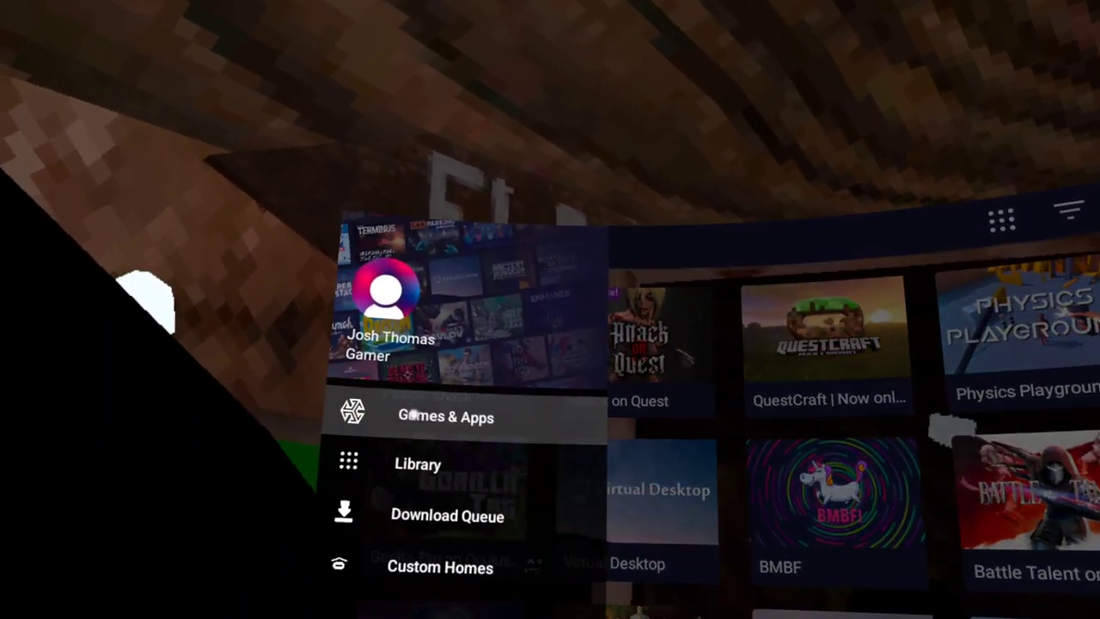
left_click(447, 515)
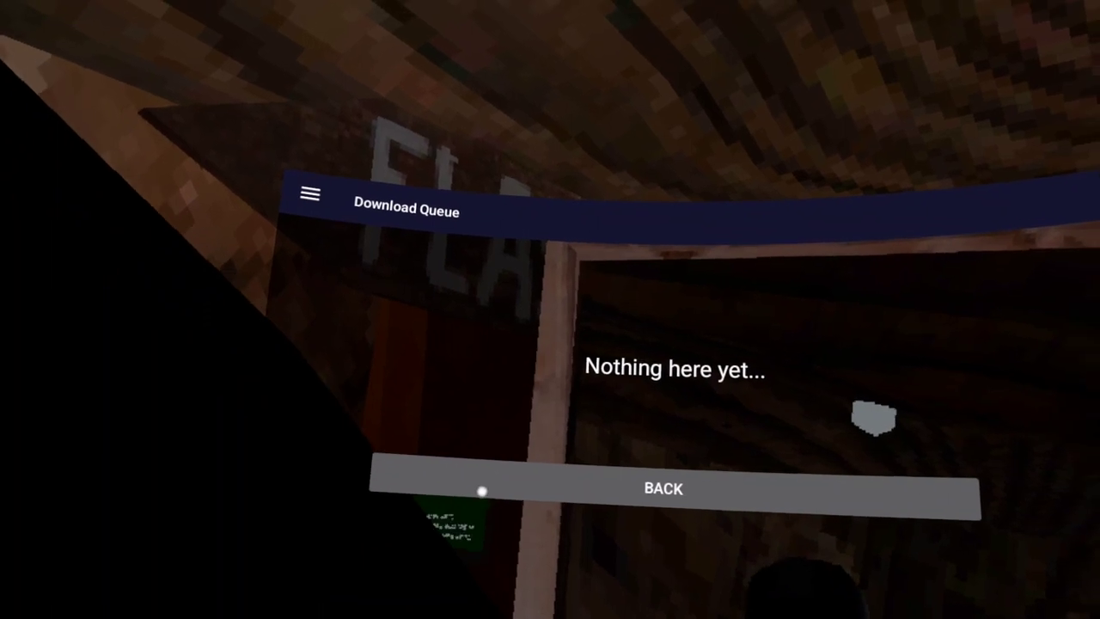
left_click(661, 488)
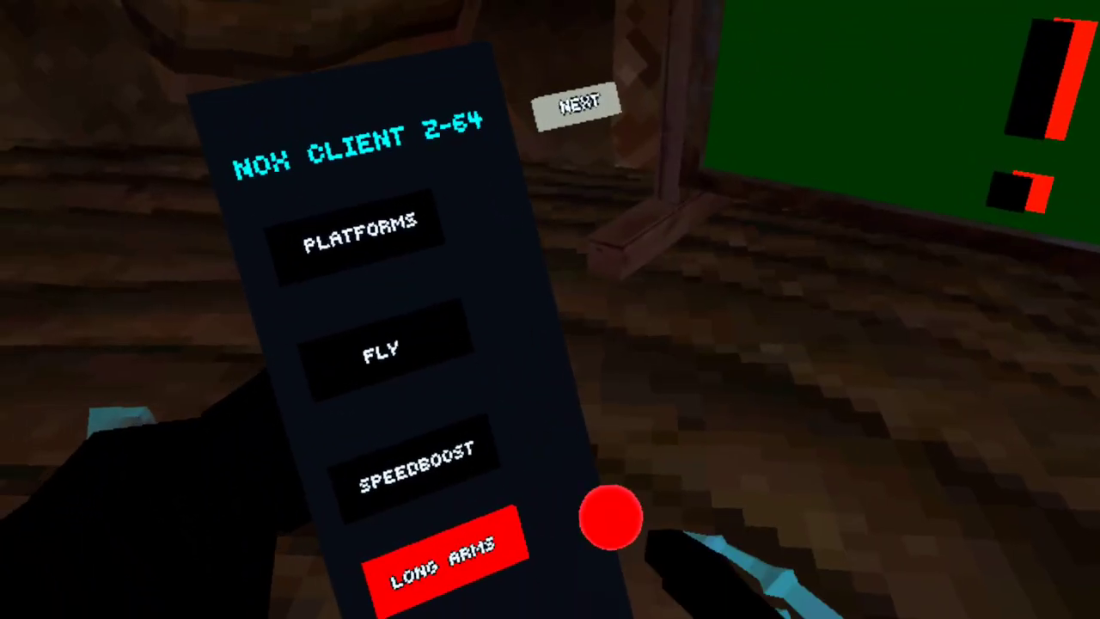
Step: Switch on Player IDs on the Nox Client menu's second page
left_click(577, 103)
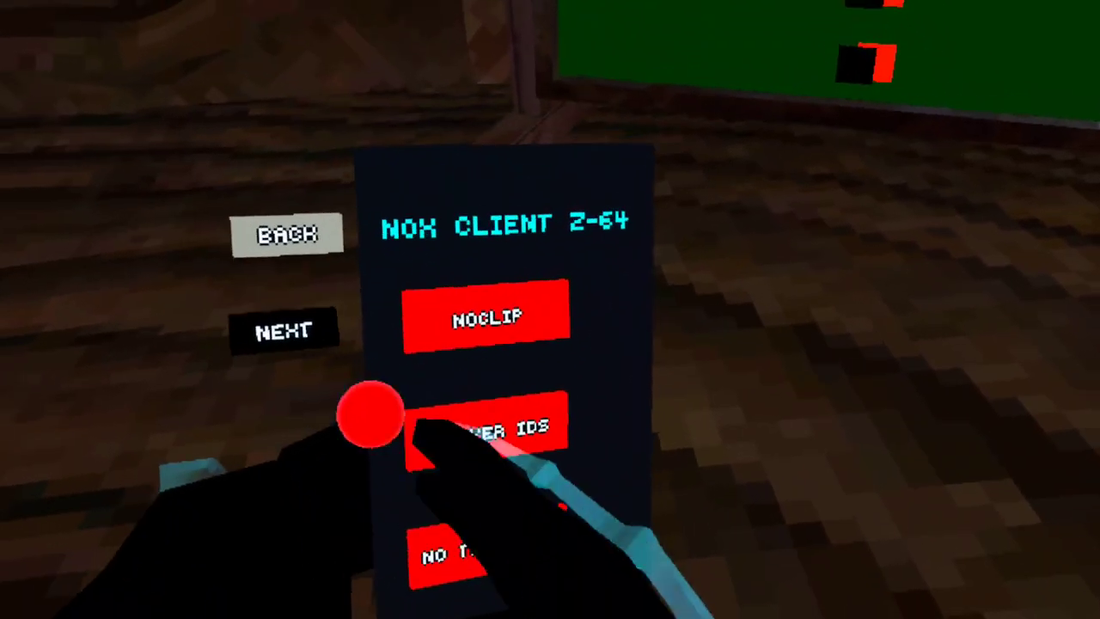
left_click(285, 330)
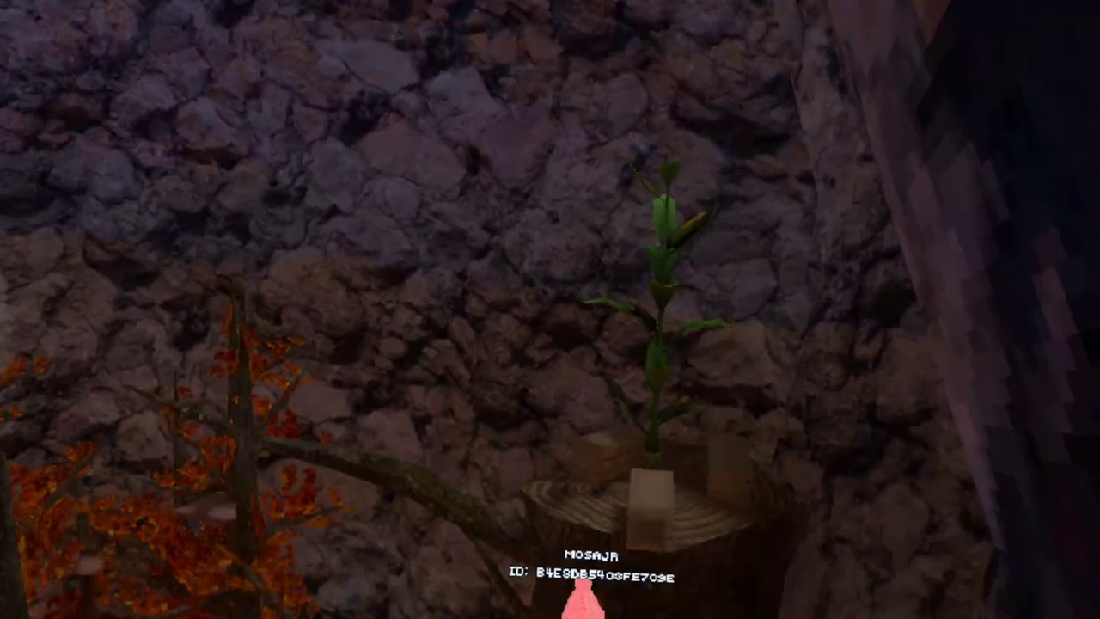
mouse_move(549, 310)
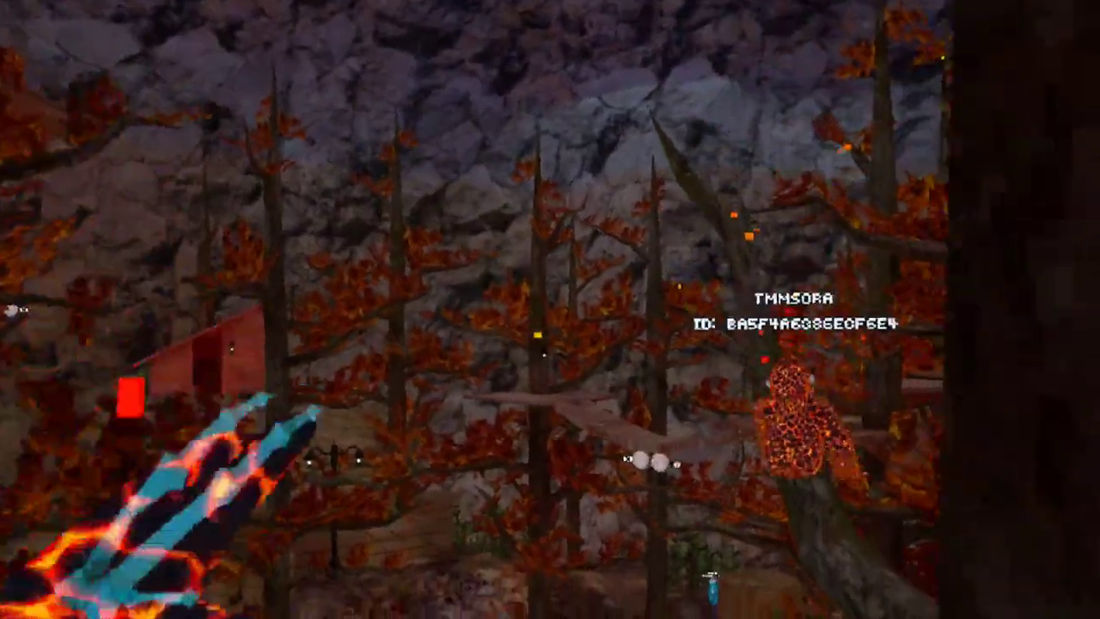
mouse_move(550, 309)
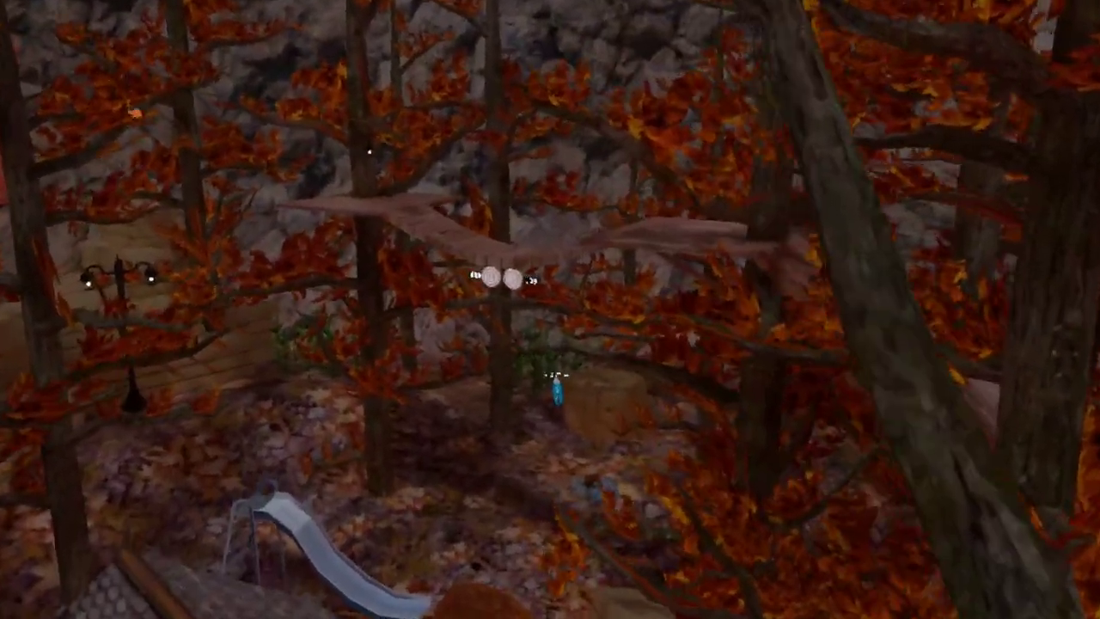
mouse_move(550, 309)
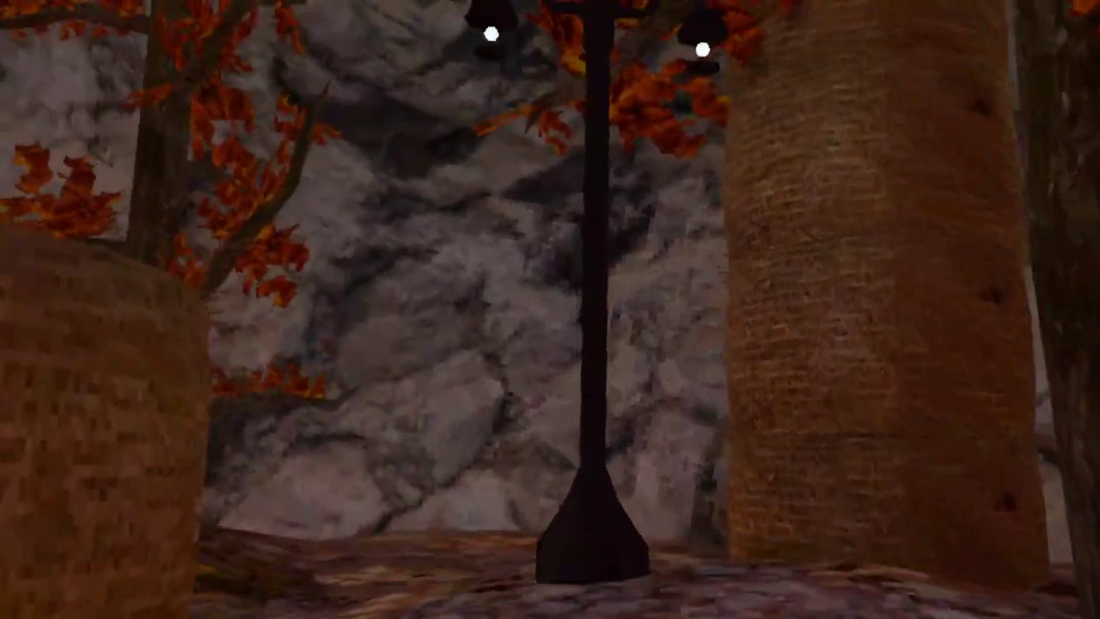
mouse_move(549, 309)
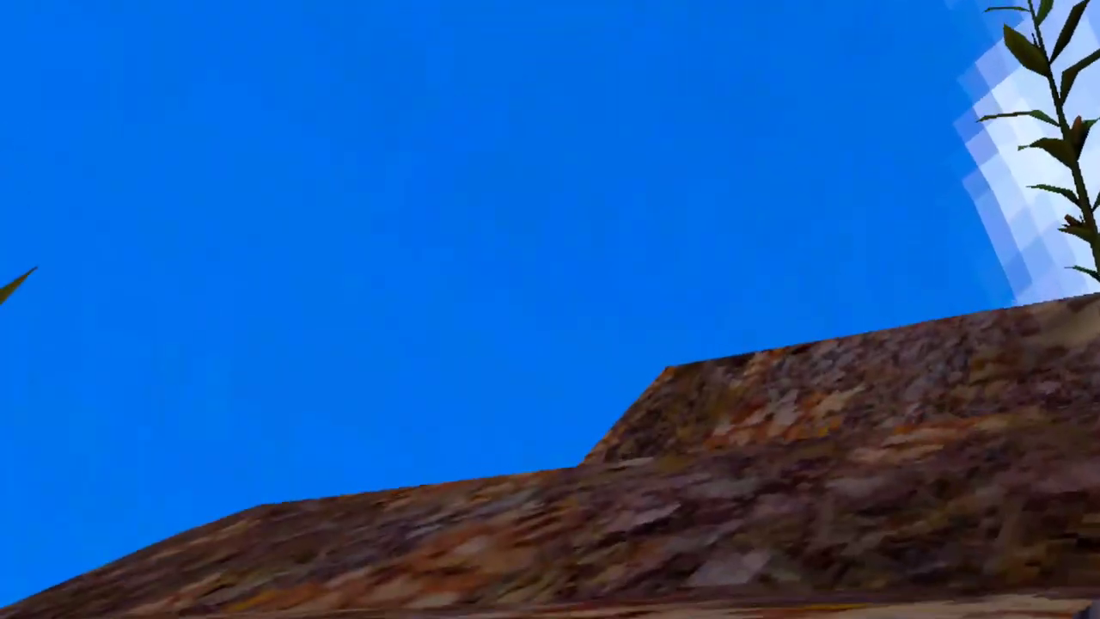
mouse_move(550, 309)
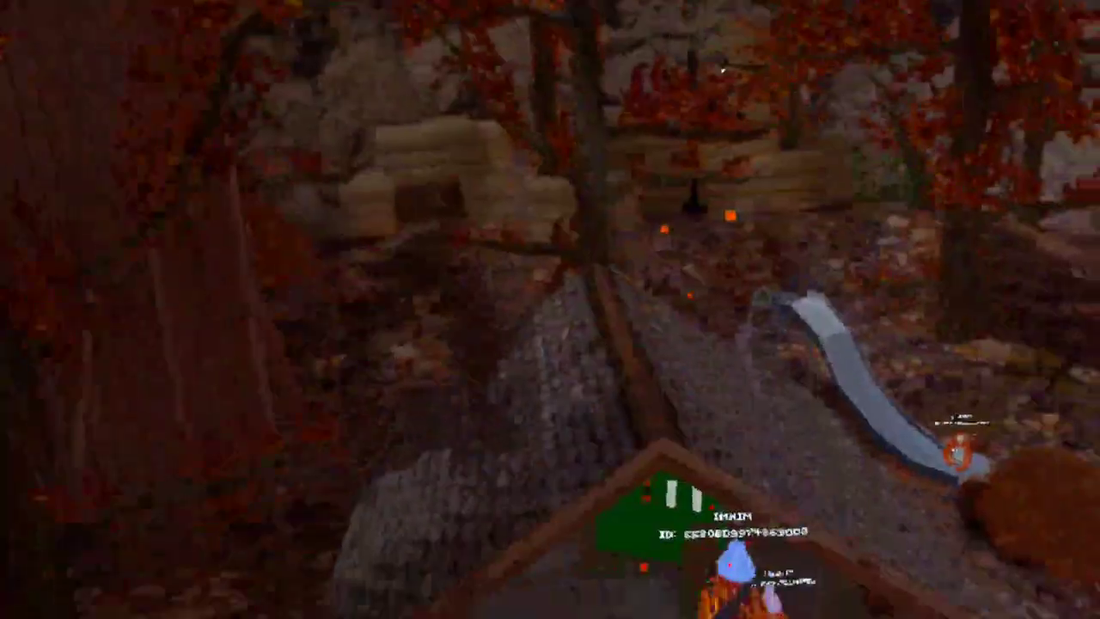
mouse_move(550, 310)
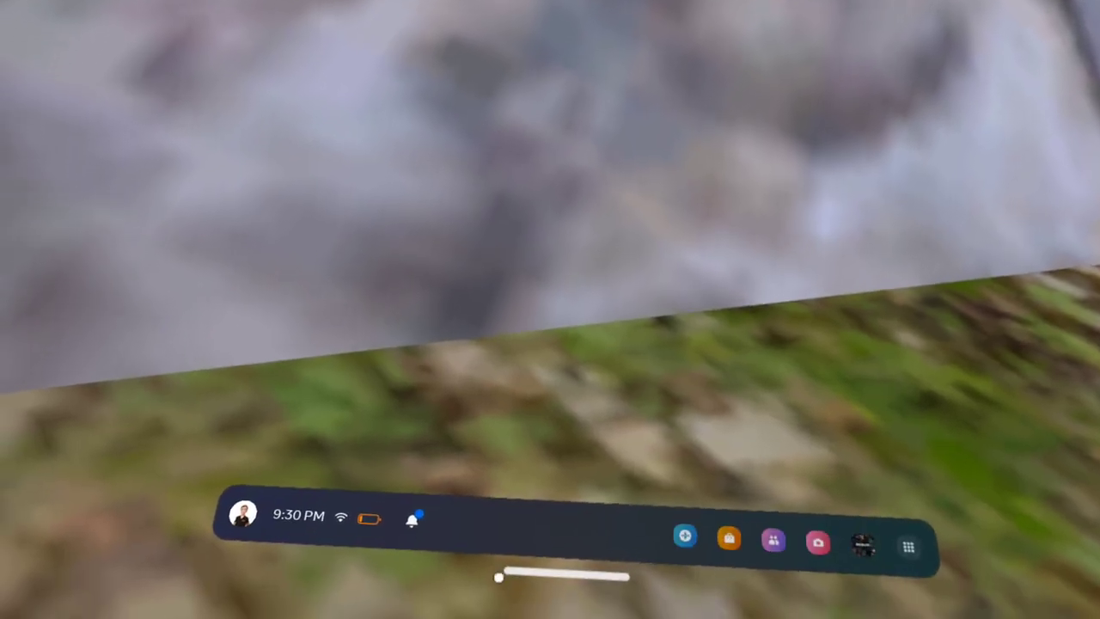
Step: Reach the App Library of installed games via the Notifications and People panels
left_click(412, 519)
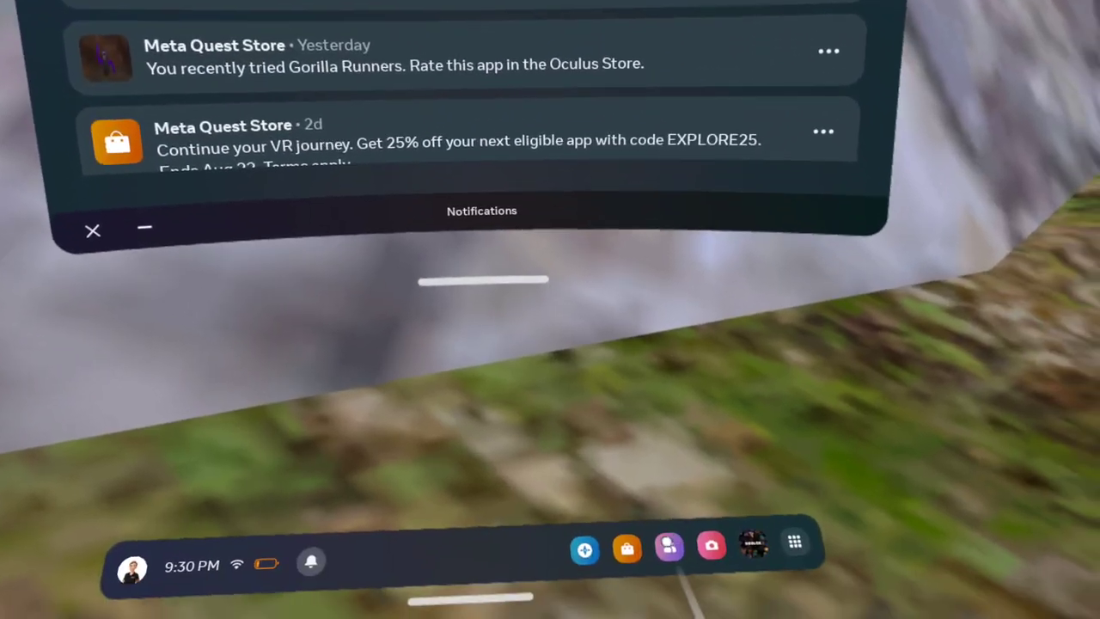
left_click(93, 231)
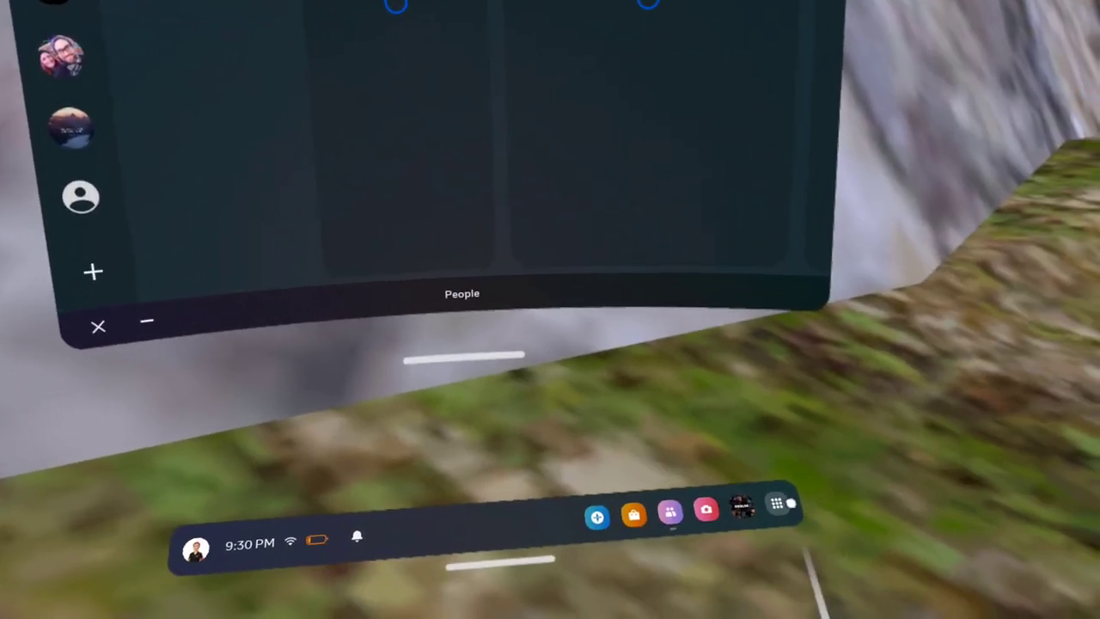
left_click(775, 504)
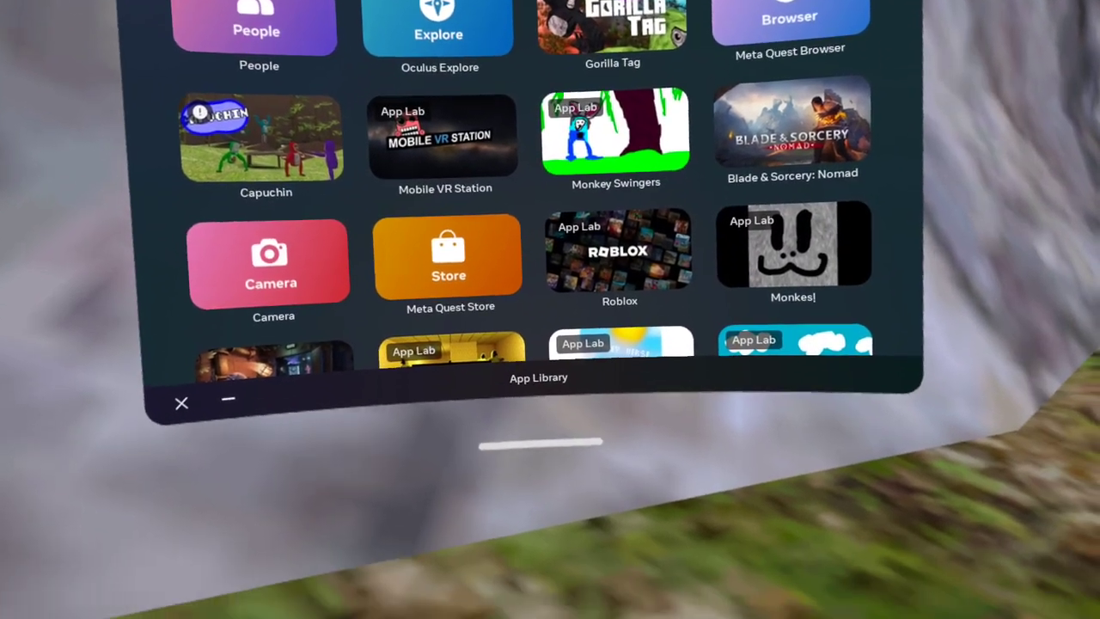